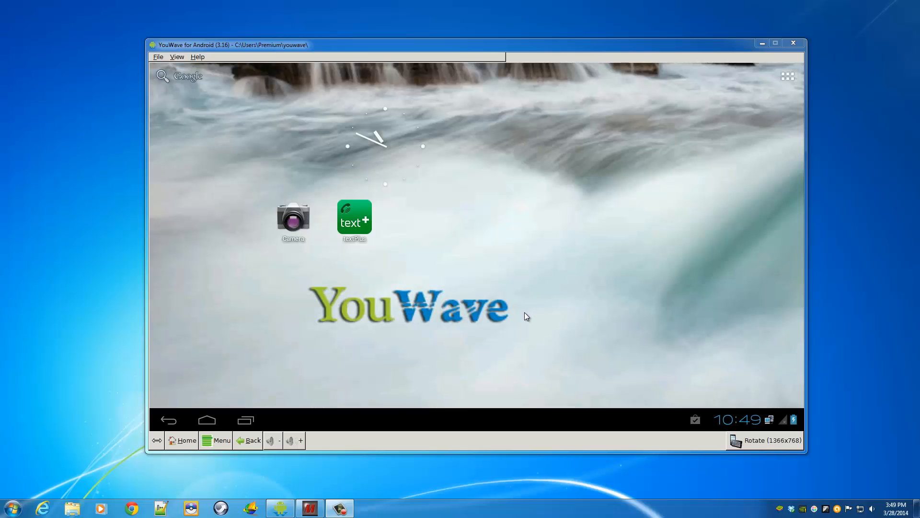
mouse_move(522, 319)
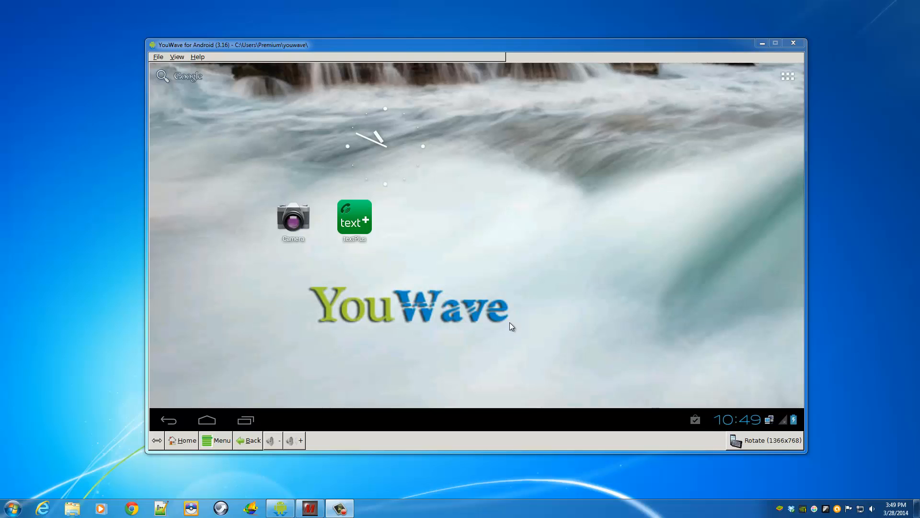
mouse_move(261, 97)
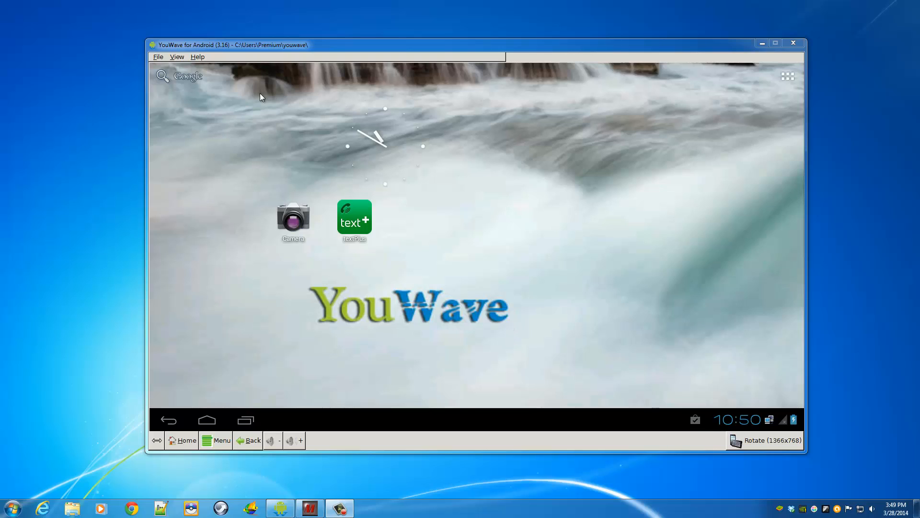
mouse_move(198, 91)
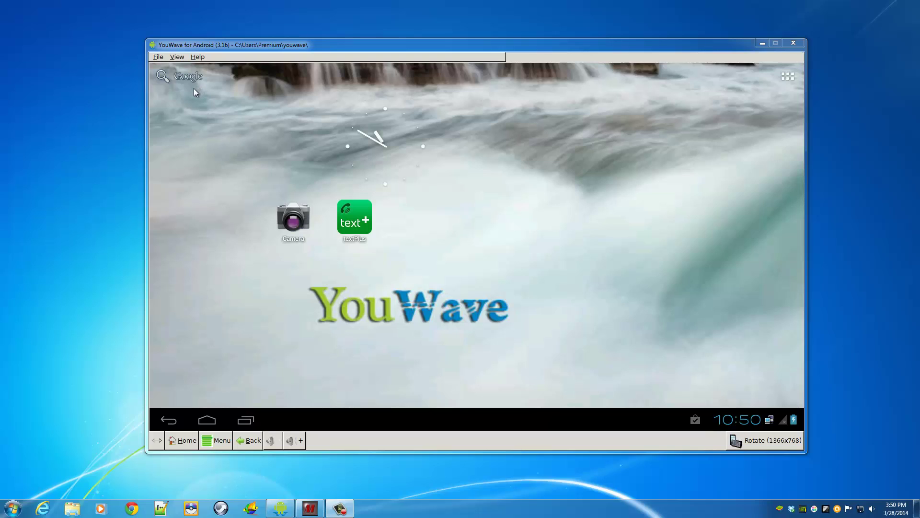
mouse_move(476, 161)
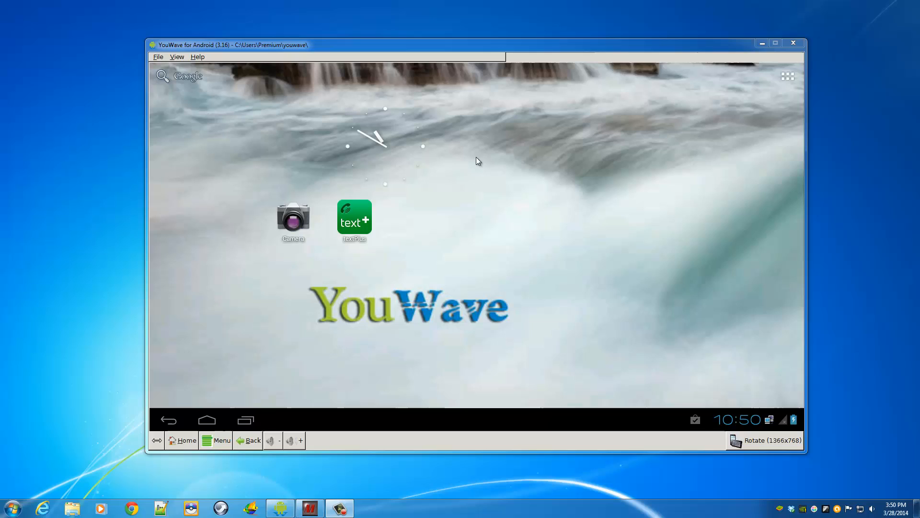
mouse_move(293, 121)
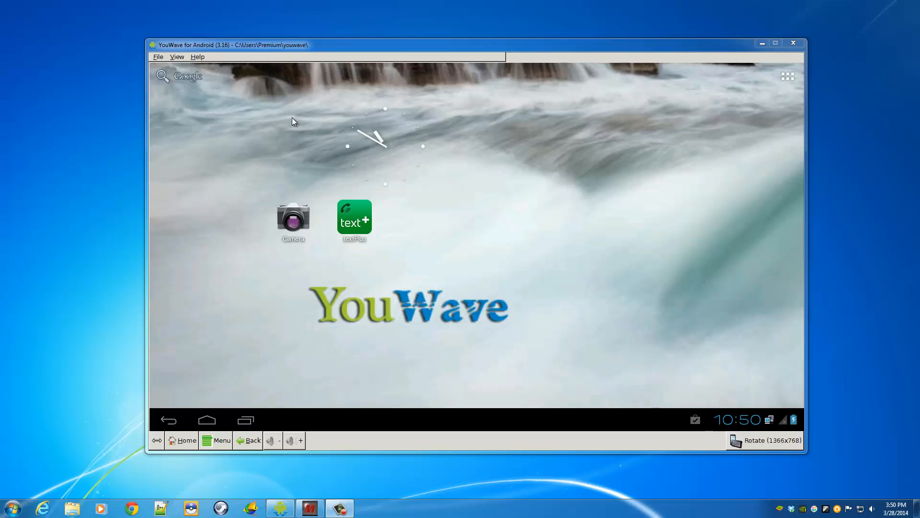
mouse_move(183, 65)
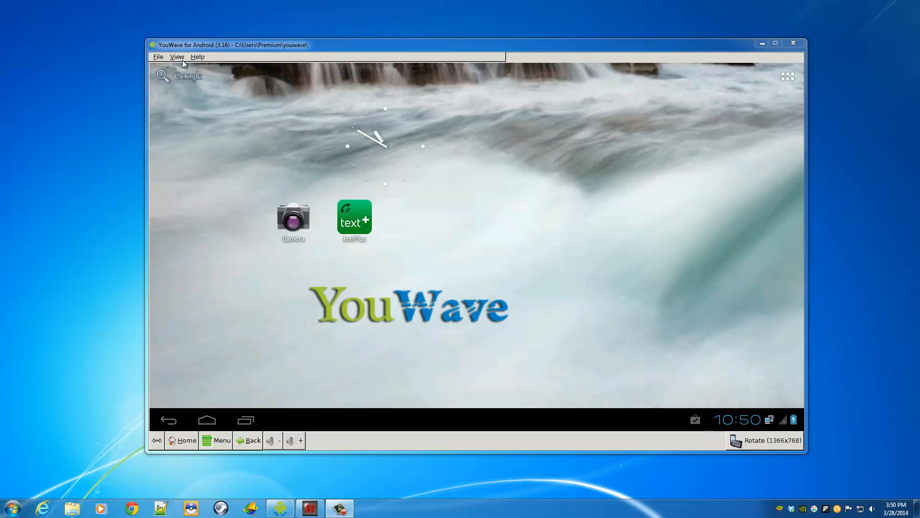
Step: Show the Apps panel listing 1Mobile, Google Play and Appoke market from the View menu
left_click(177, 56)
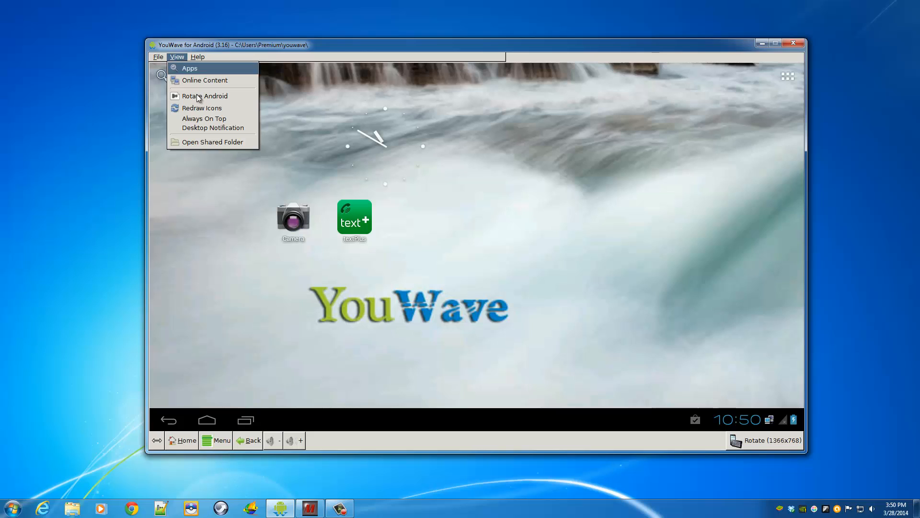
left_click(189, 67)
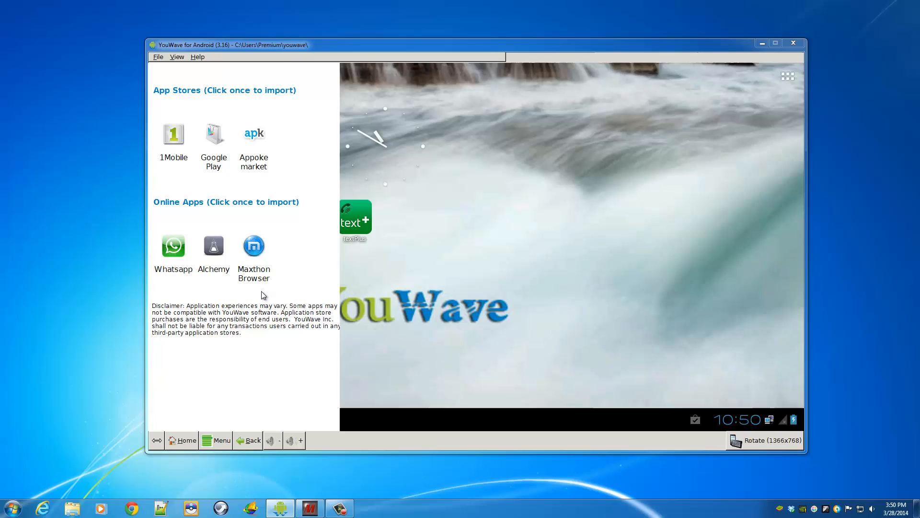
mouse_move(218, 144)
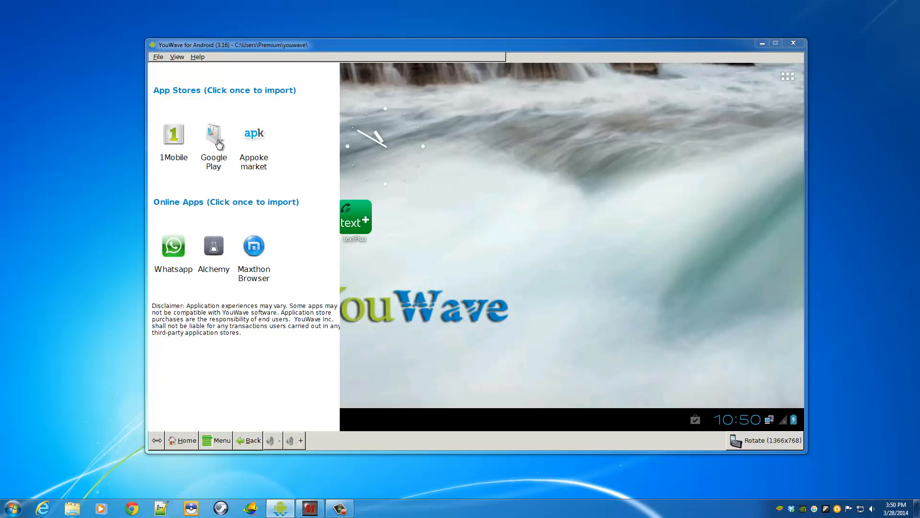
mouse_move(425, 159)
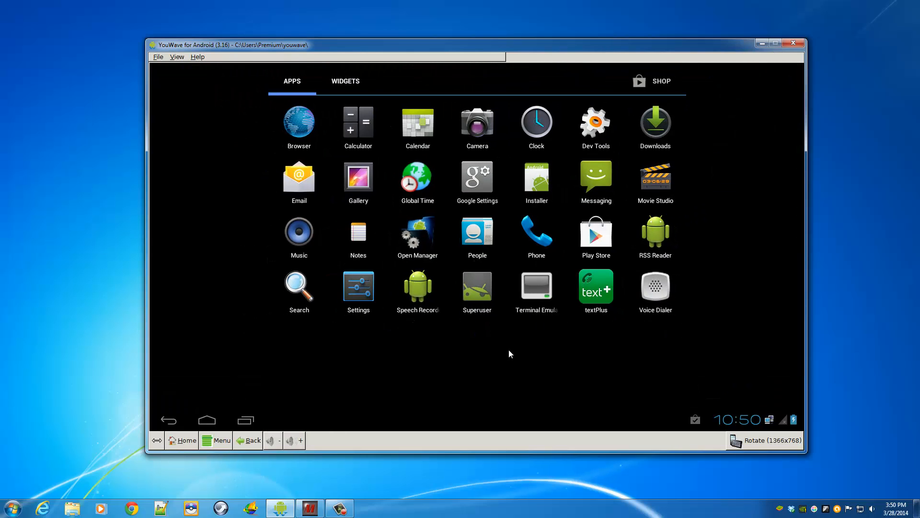
mouse_move(613, 240)
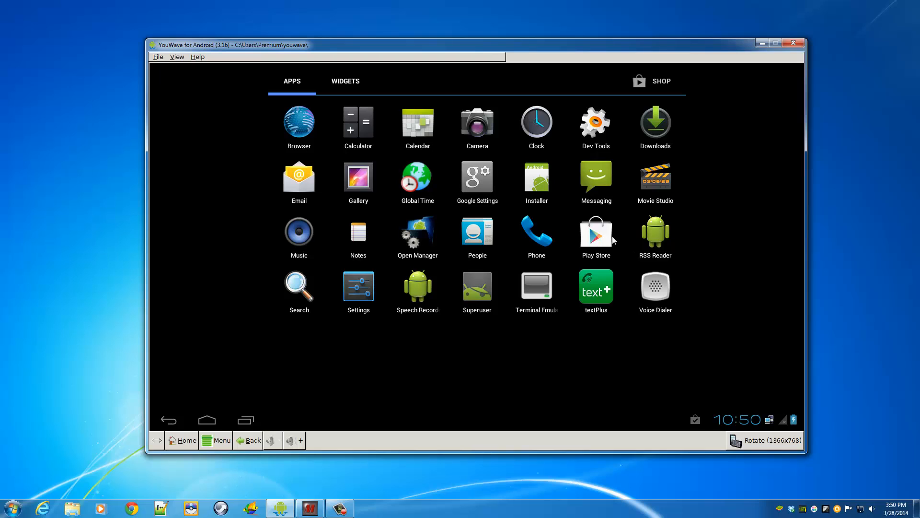
Step: Launch Play Store from the app drawer, landing on My apps with Superuser and textPlus
left_click(596, 232)
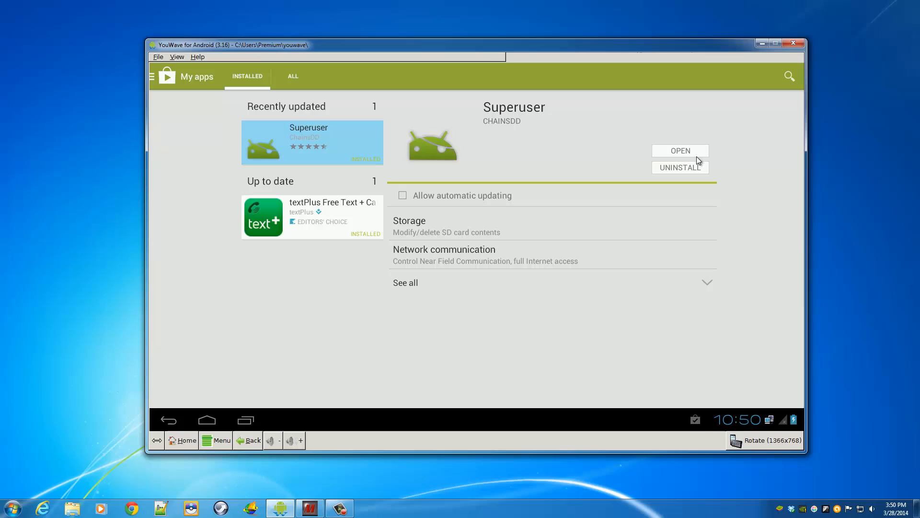
Step: Reveal the Google Play search field over the Superuser details on My apps
left_click(790, 76)
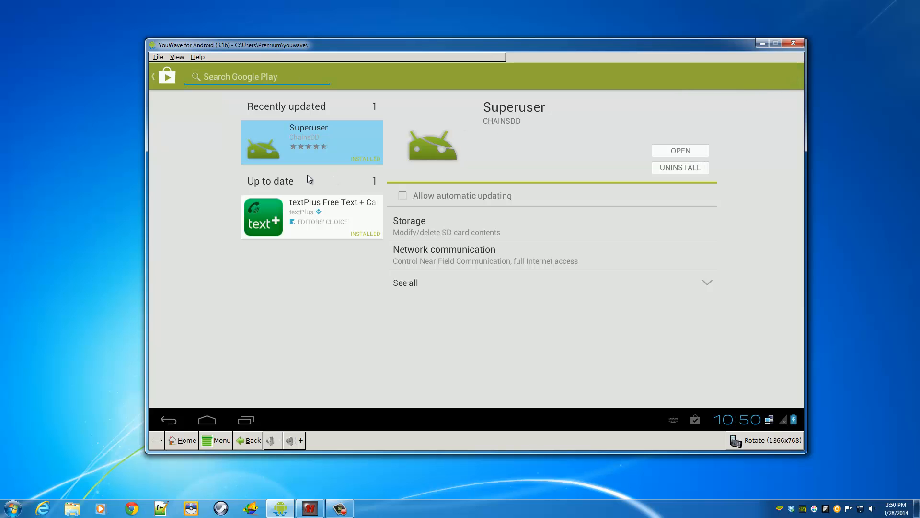
mouse_move(312, 325)
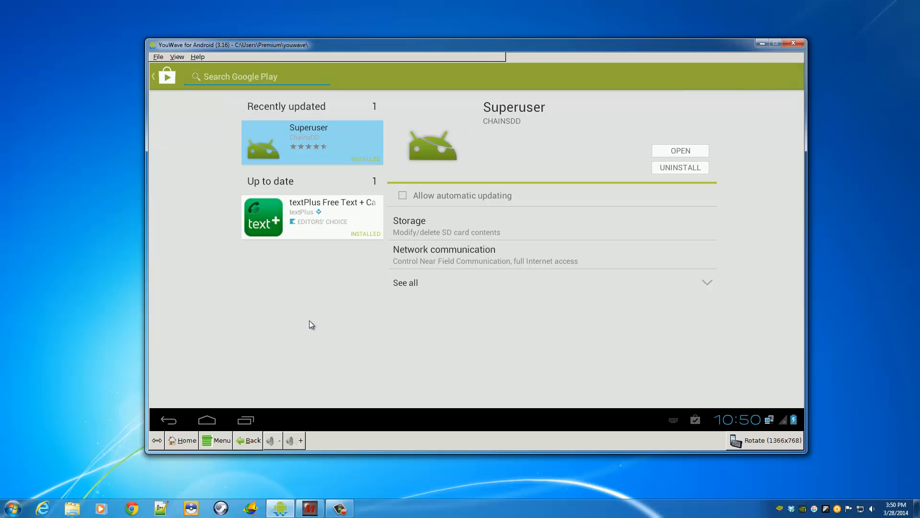